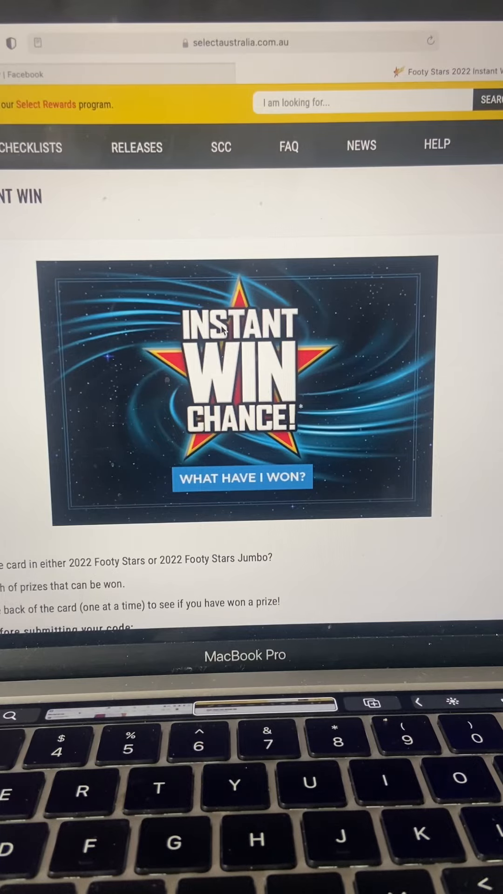
{"action": "scroll", "scroll_direction": "down", "scroll_amount": 3}
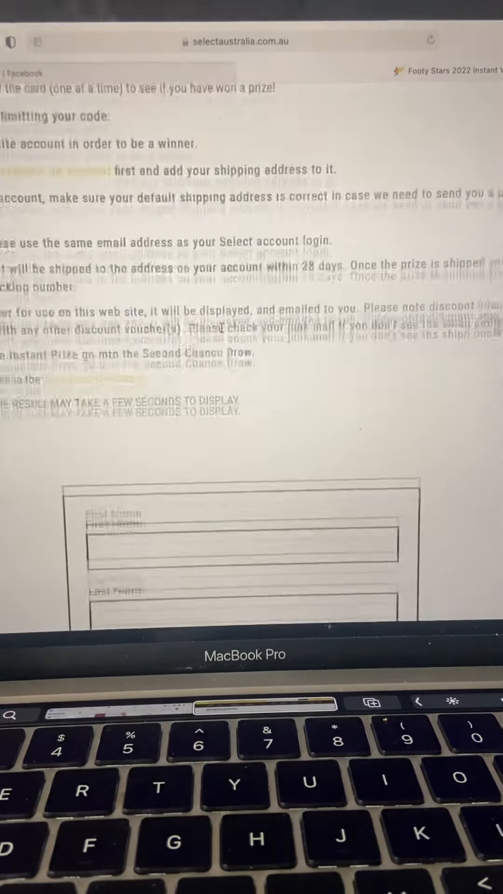
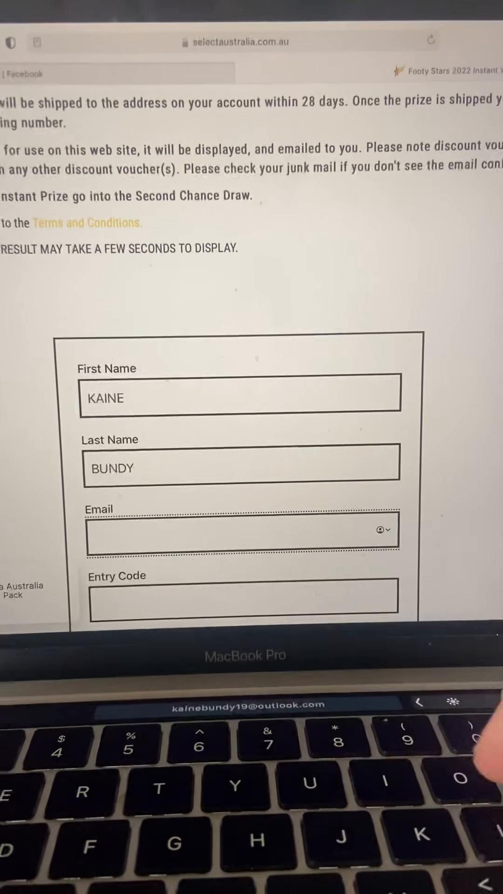
{"action": "left_click", "coordinate": [242, 530]}
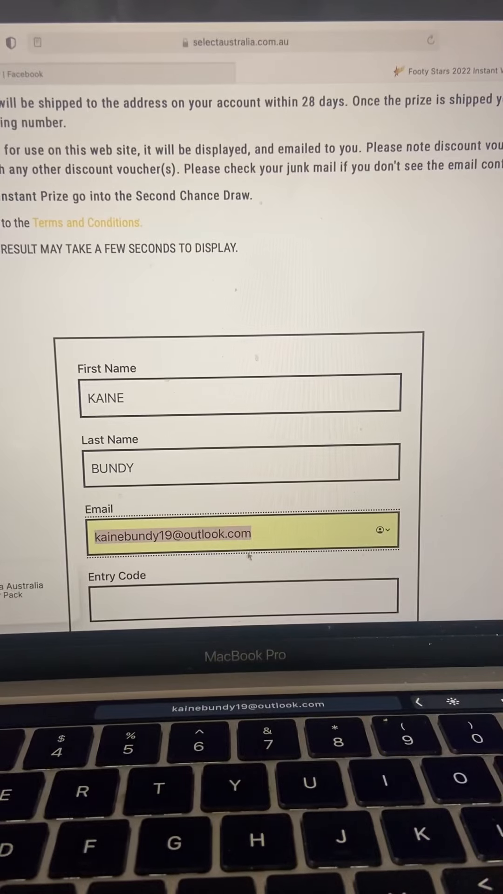
{"action": "left_click", "coordinate": [244, 596]}
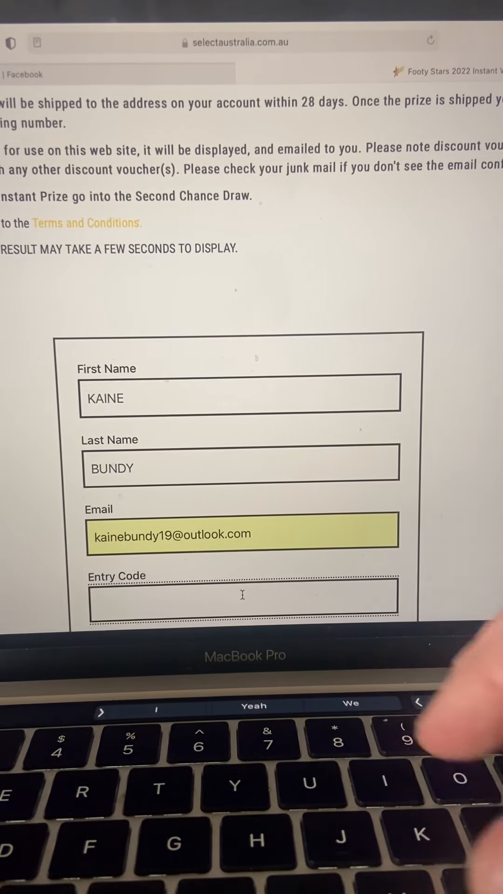
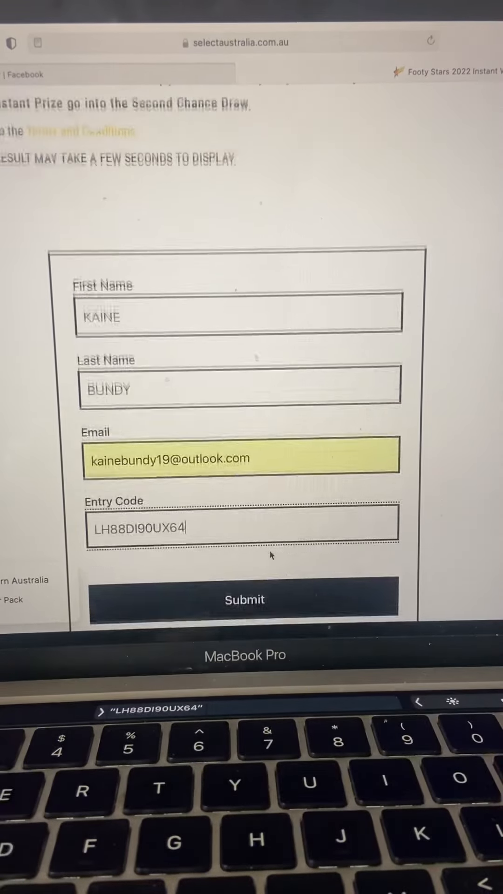
{"action": "left_click", "coordinate": [244, 599]}
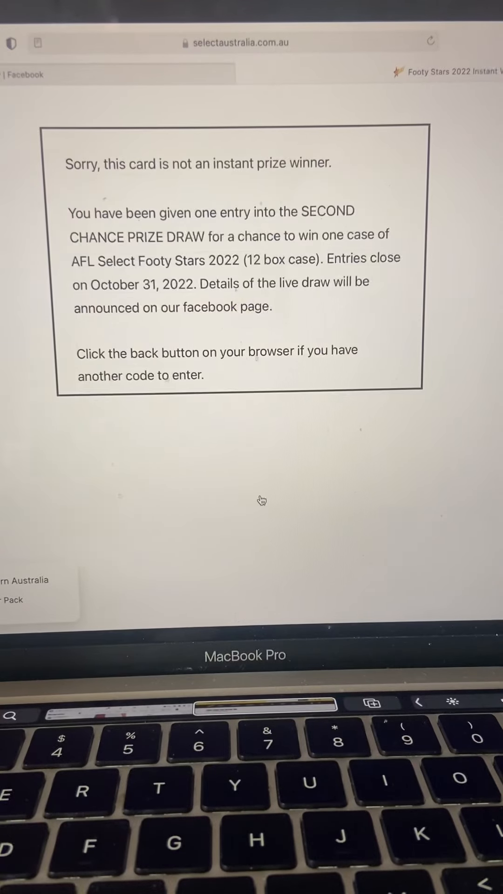
{"action": "scroll", "scroll_direction": "down", "scroll_amount": 3}
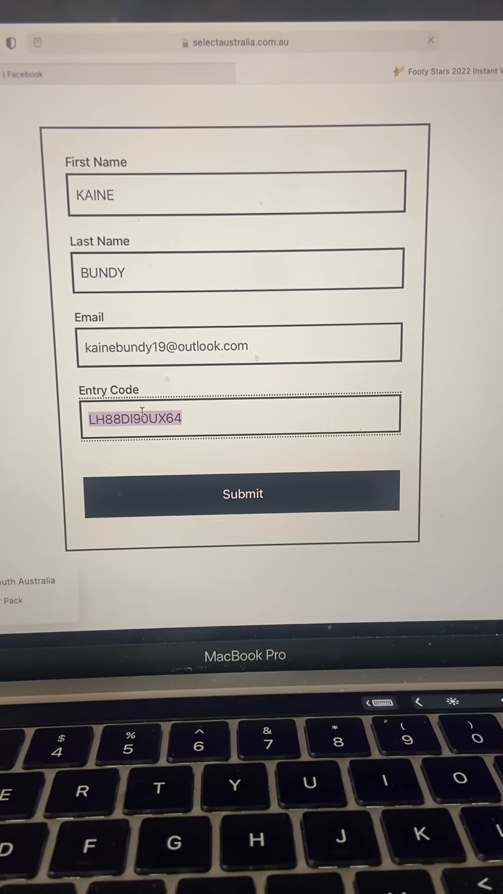
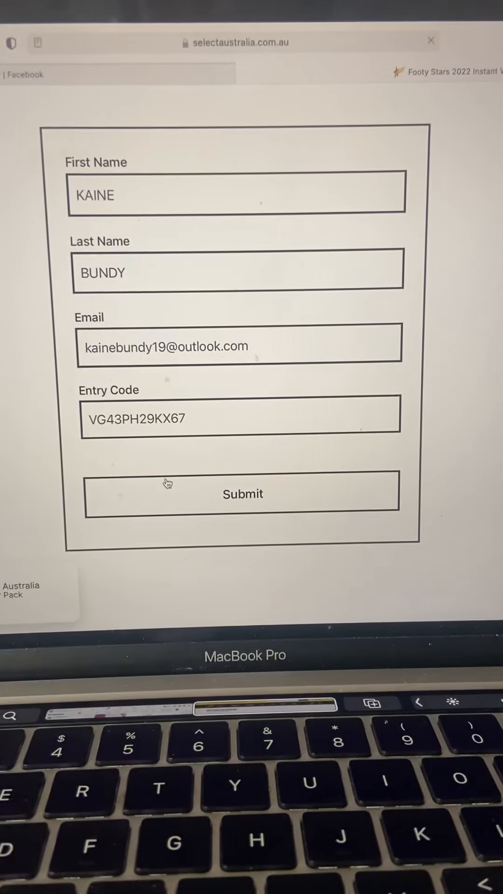
{"action": "left_click", "coordinate": [241, 493]}
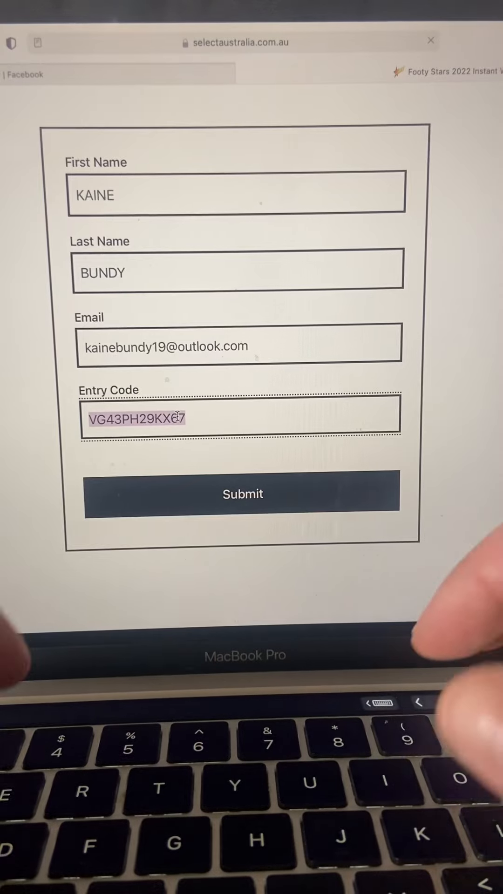
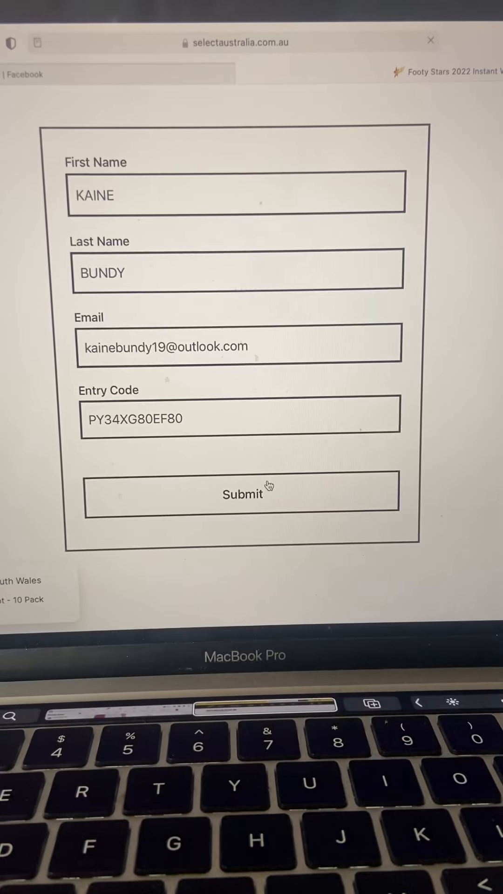
{"action": "left_click", "coordinate": [240, 493]}
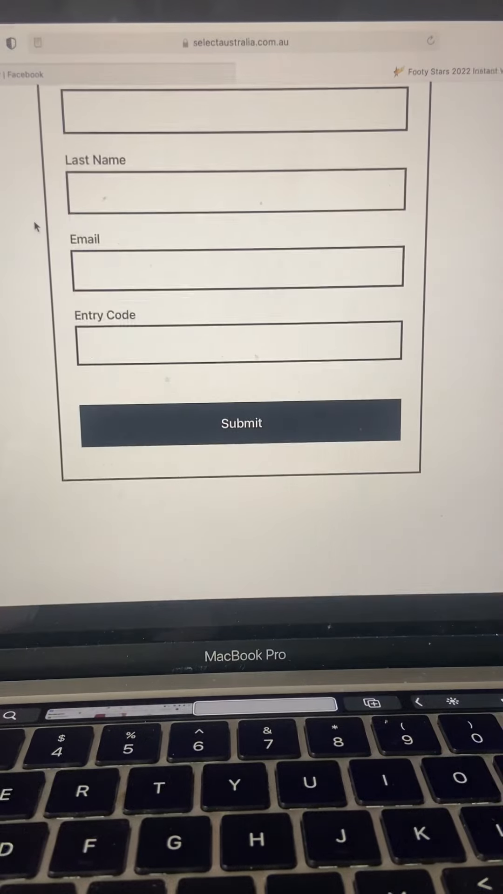
Step: Type the first name Kaine, keeping the autofilled last name and email
{"action": "type", "text": "K"}
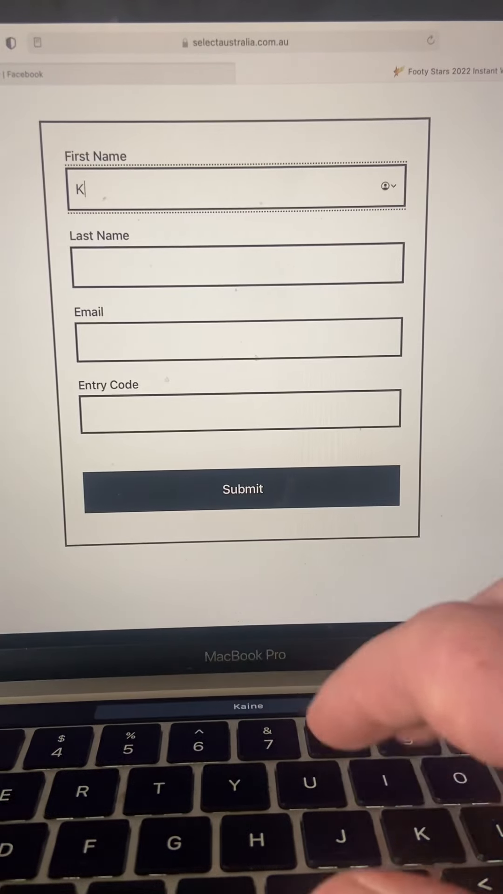
{"action": "type", "text": "AINE"}
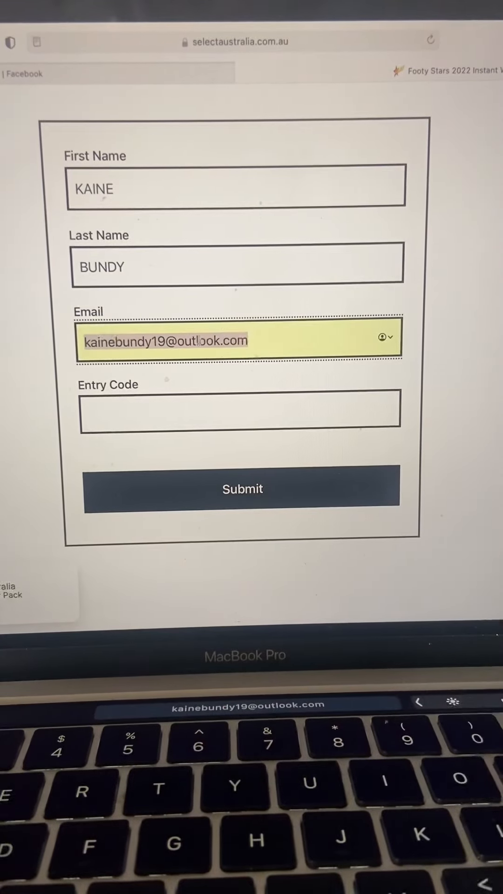
{"action": "left_click", "coordinate": [242, 410]}
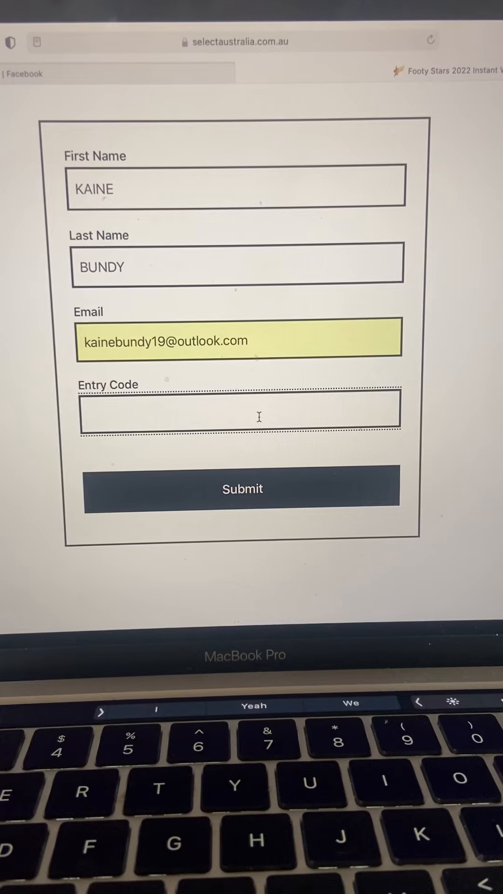
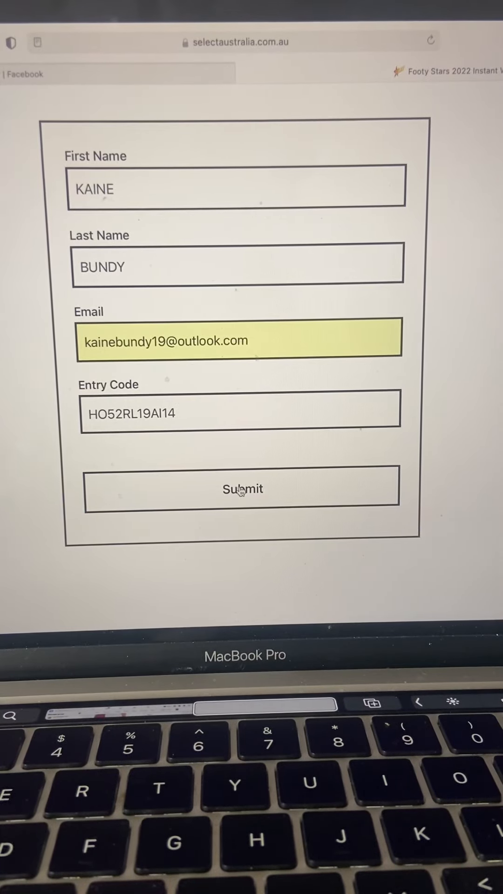
{"action": "left_click", "coordinate": [242, 489]}
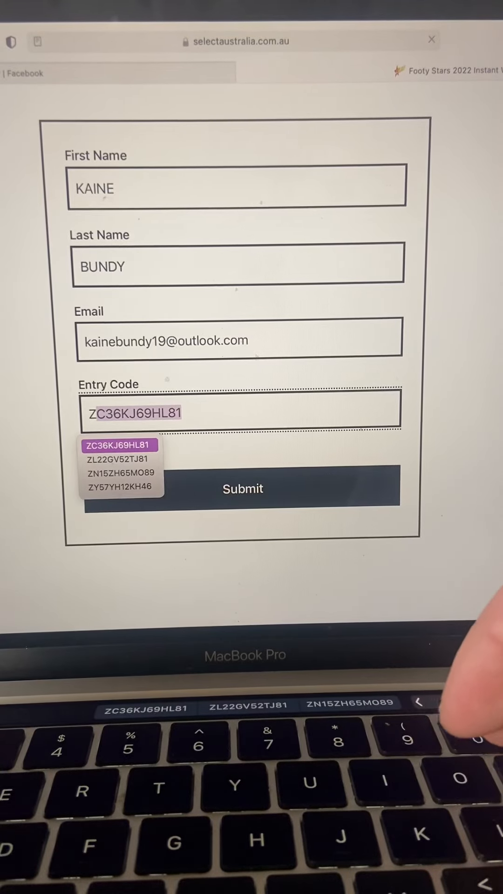
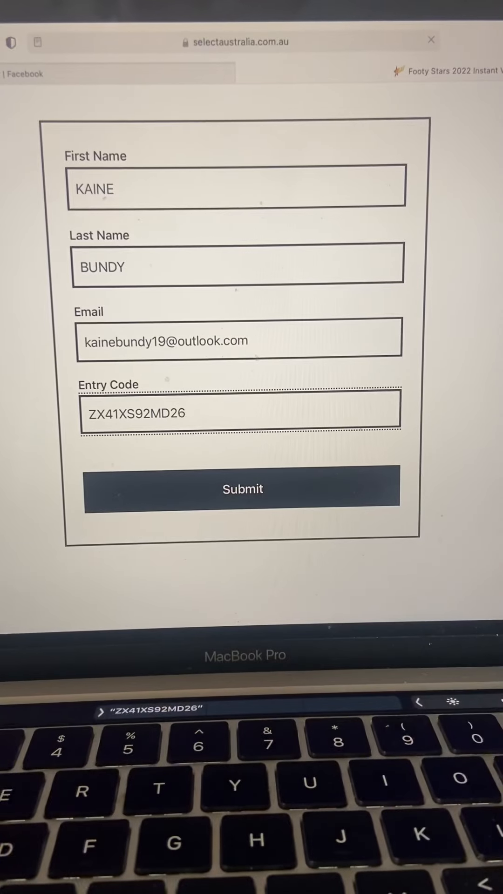
{"action": "left_click", "coordinate": [241, 488]}
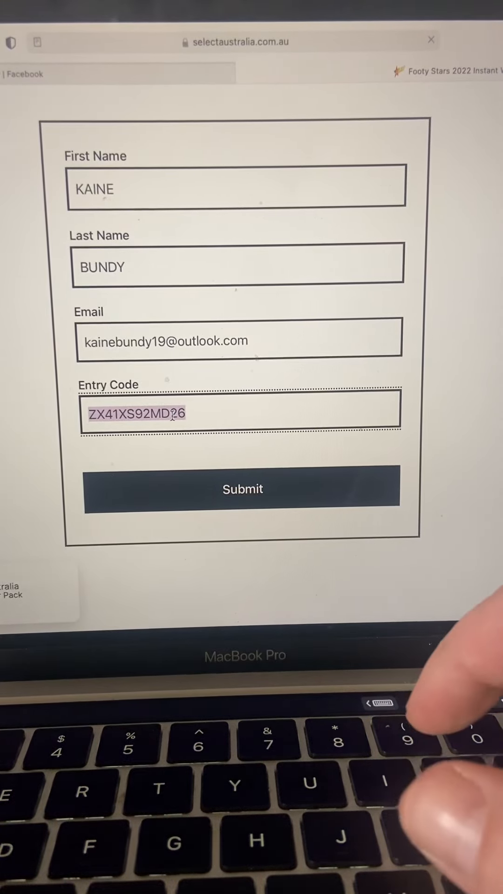
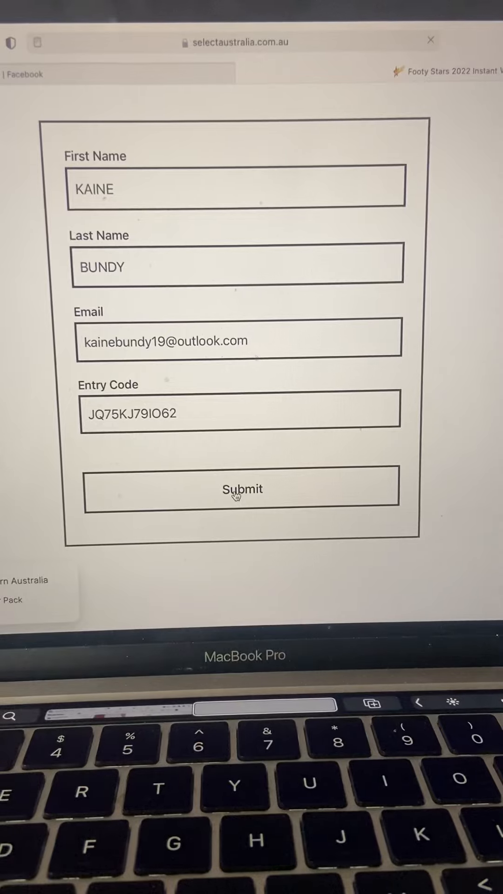
{"action": "left_click", "coordinate": [240, 489]}
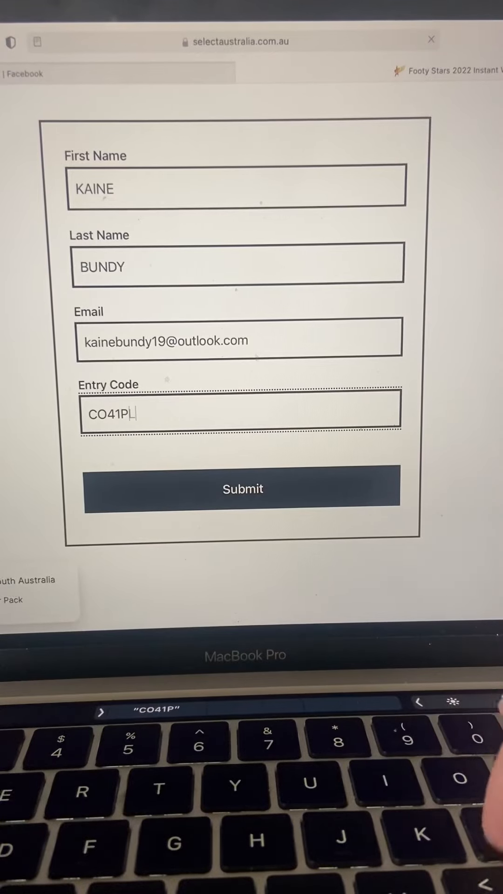
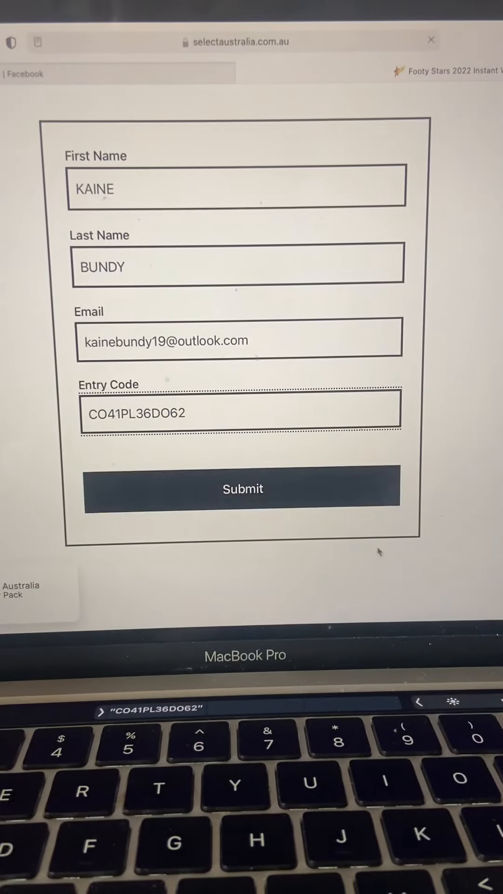
{"action": "left_click", "coordinate": [242, 489]}
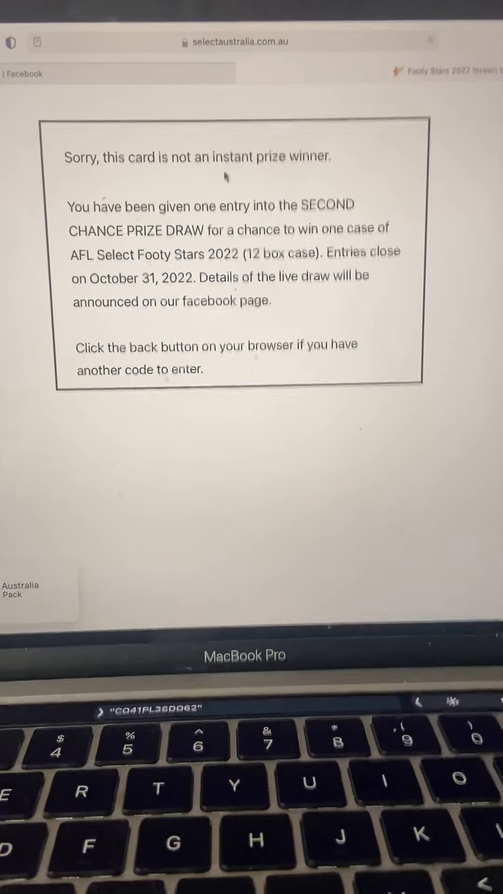